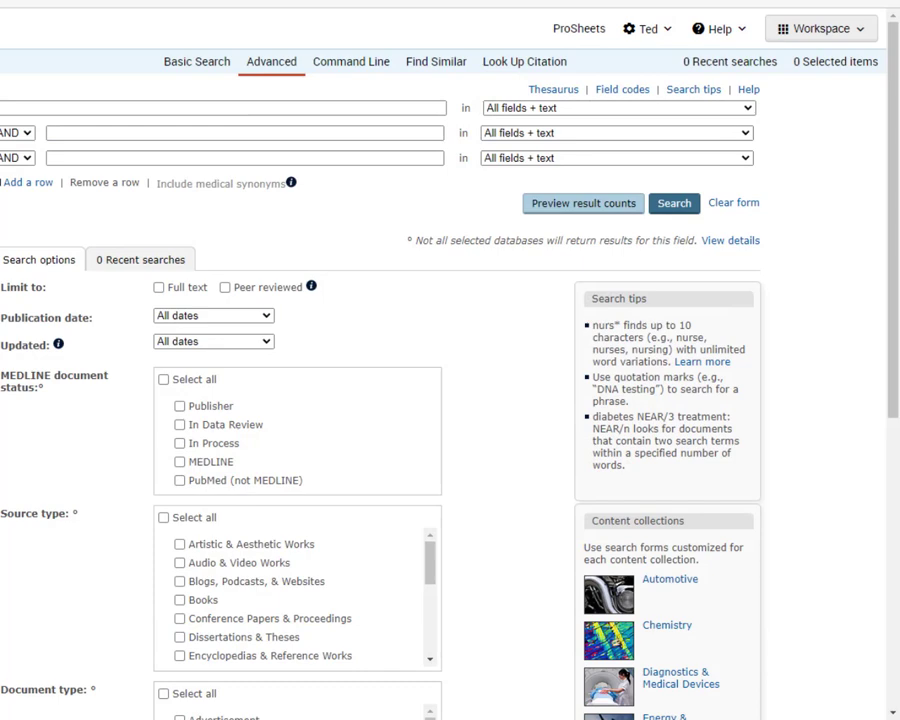
- Show the account menu under the administrator name Ted
left_click(644, 28)
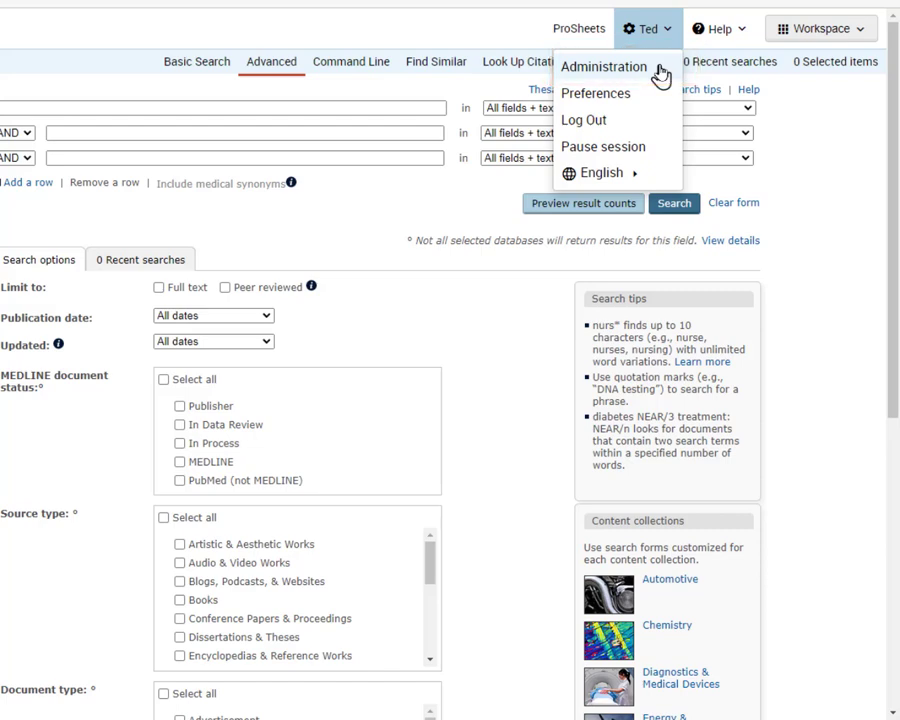
mouse_move(662, 78)
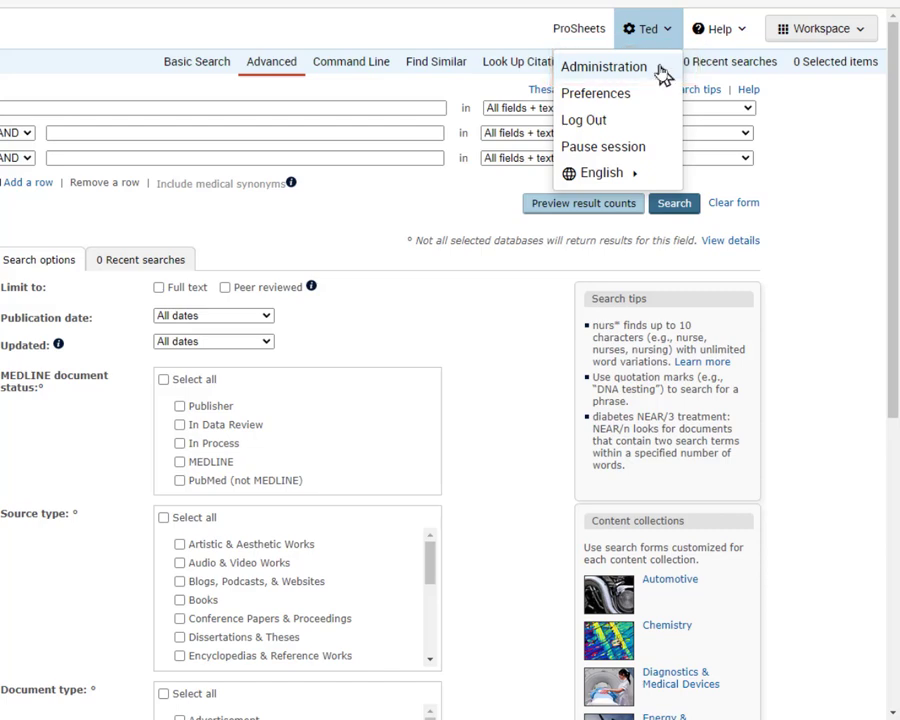
- Go to Administration and start creating a single My Research user account
left_click(603, 66)
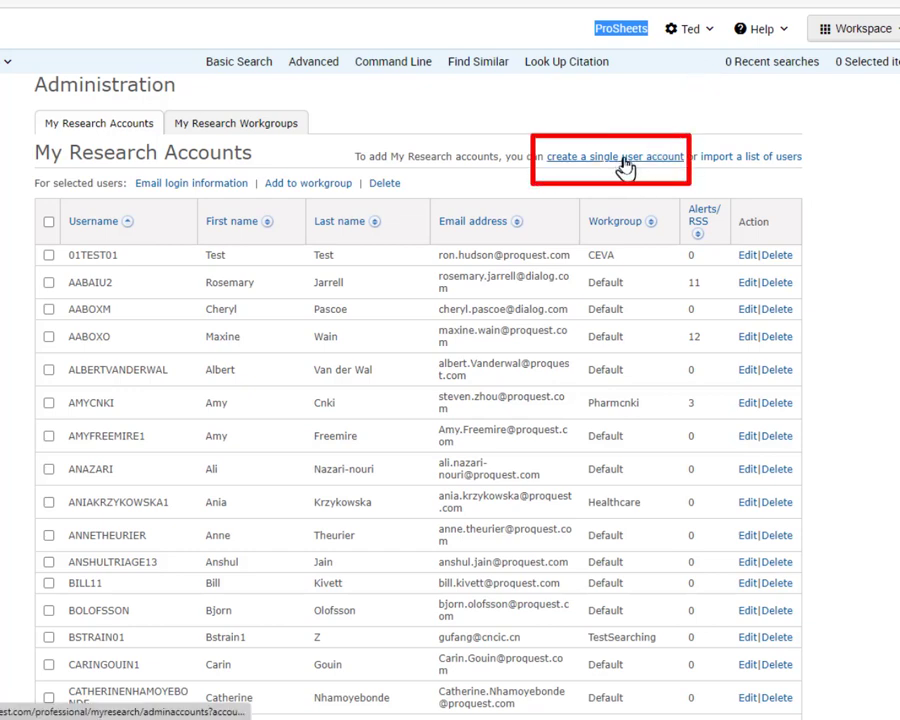
left_click(612, 156)
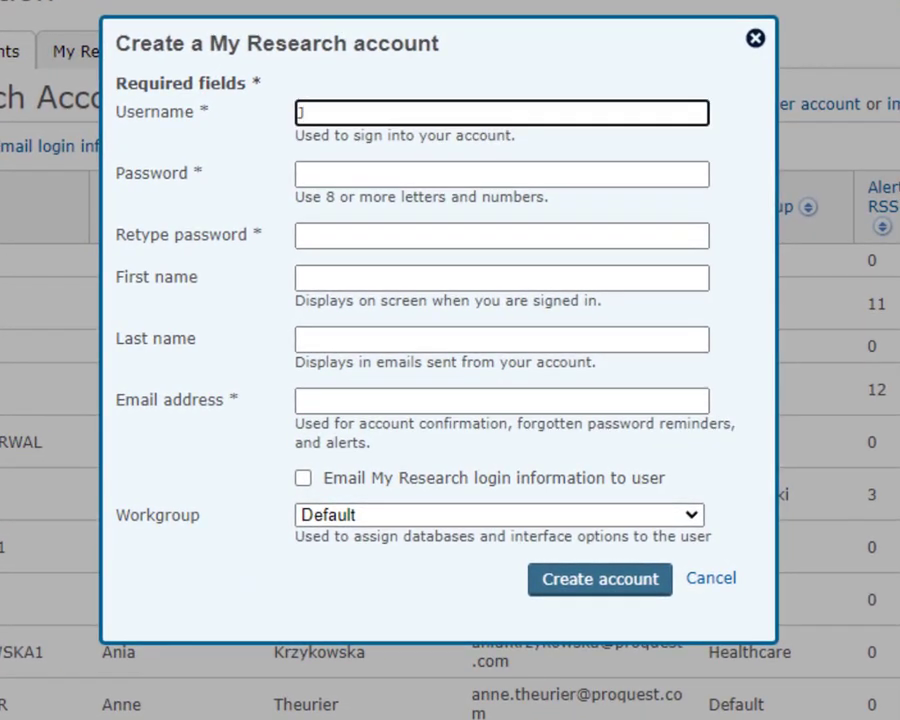
type("SMITH")
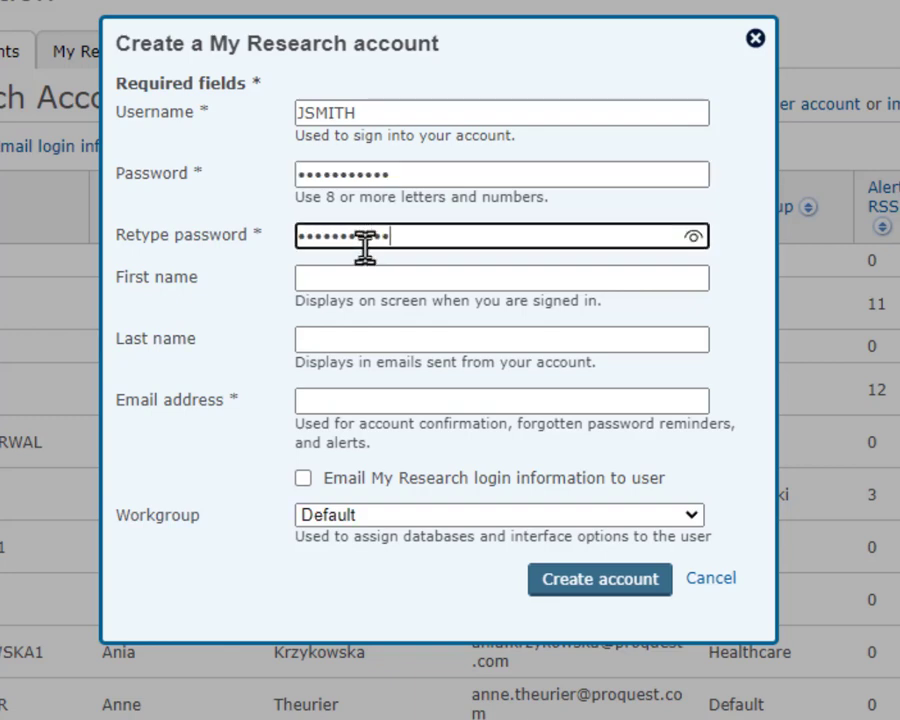
left_click(500, 278)
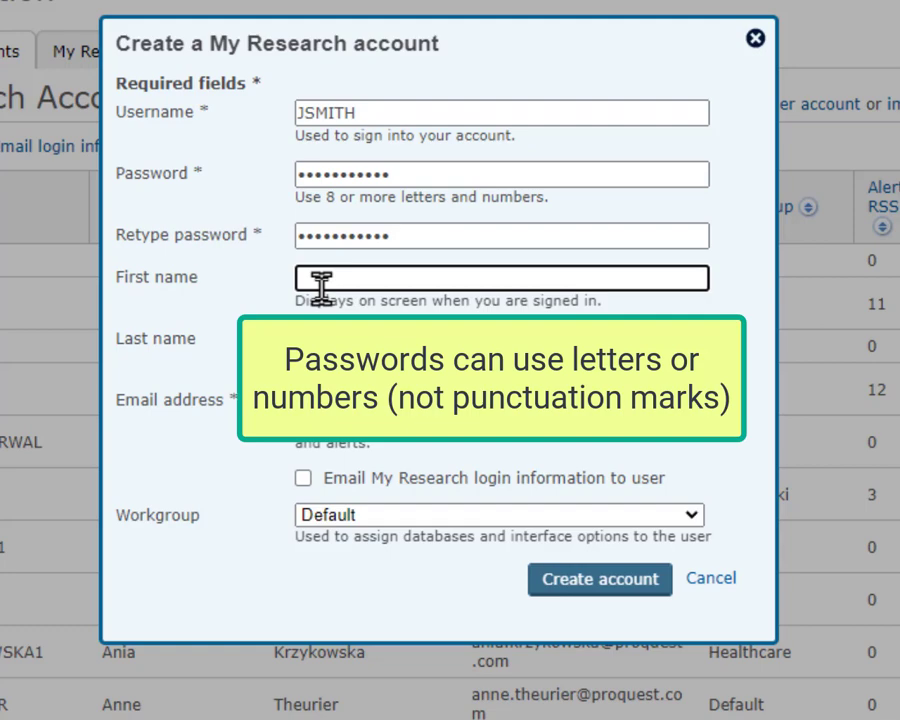
type("Jane")
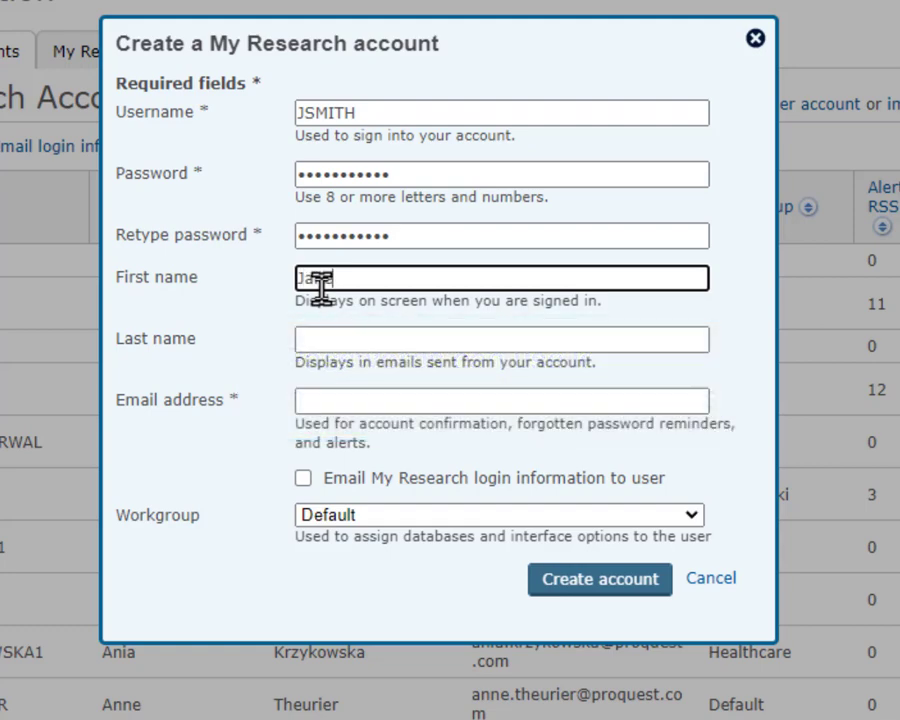
type("Smith")
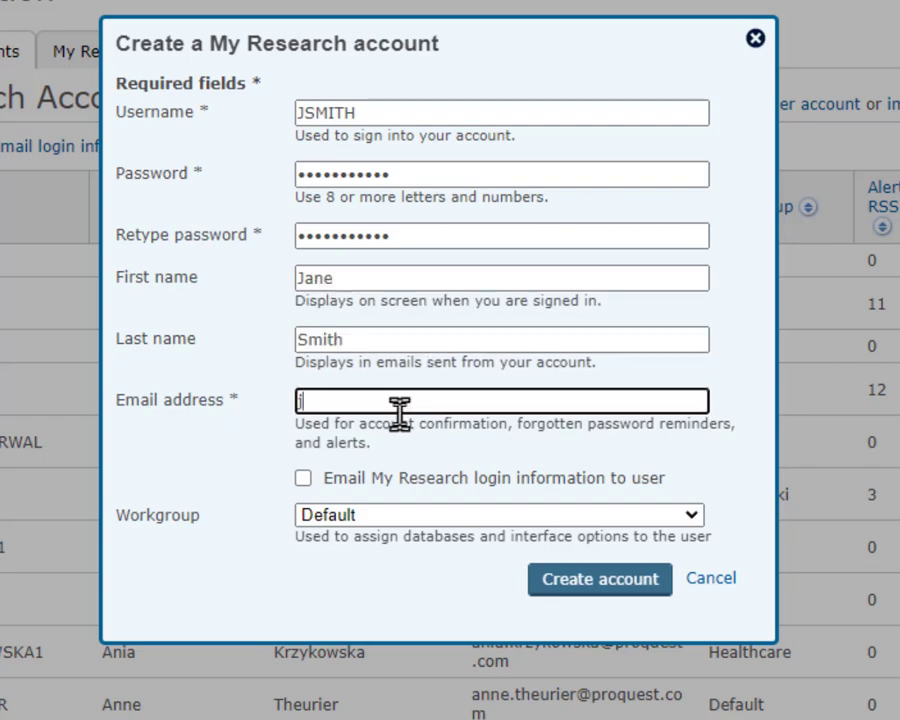
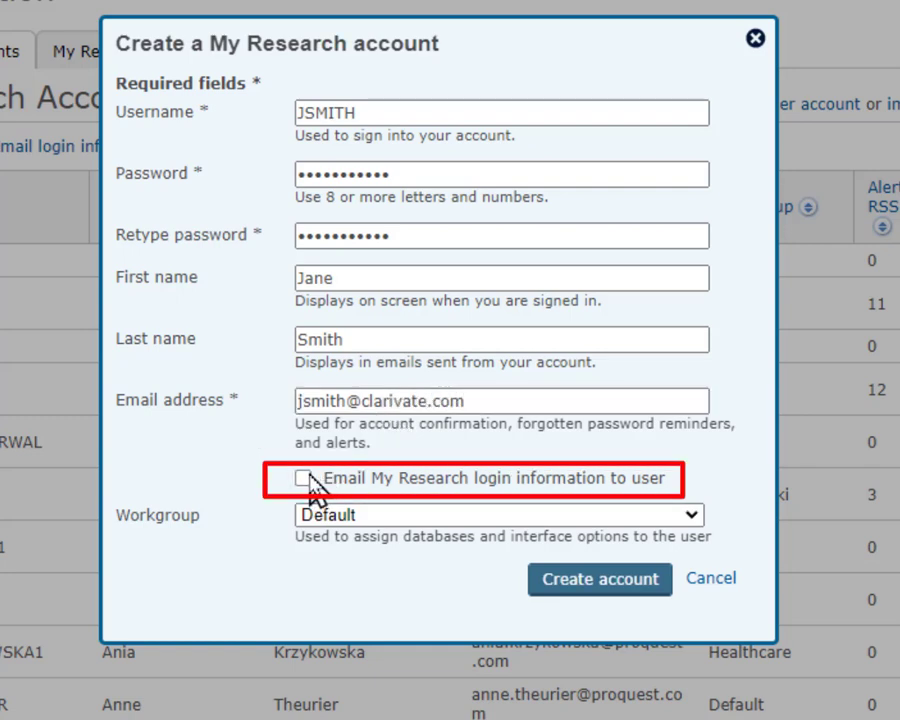
left_click(303, 478)
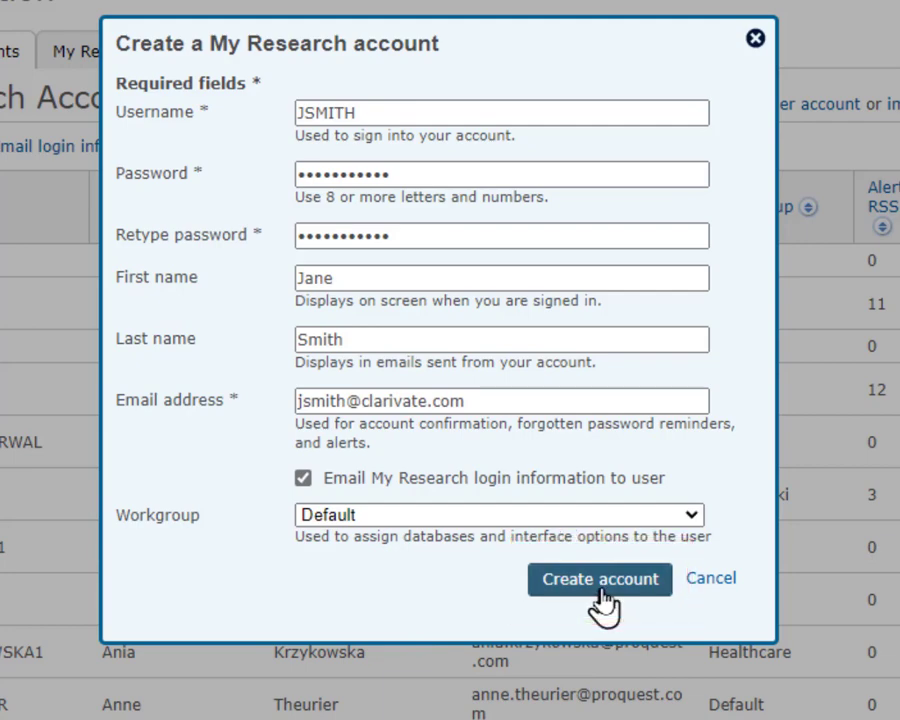
left_click(600, 579)
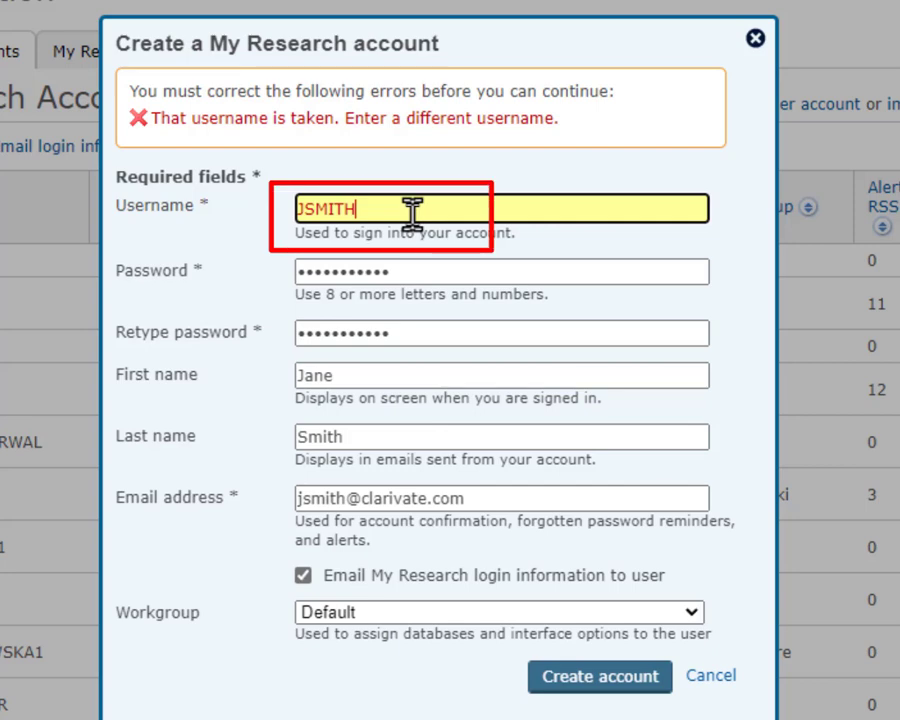
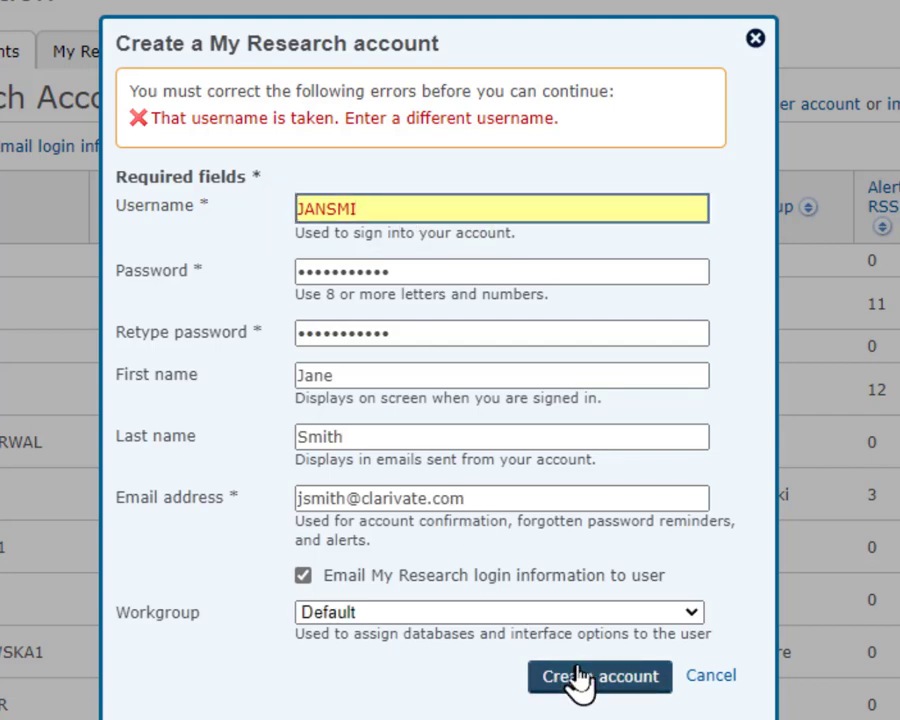
left_click(599, 676)
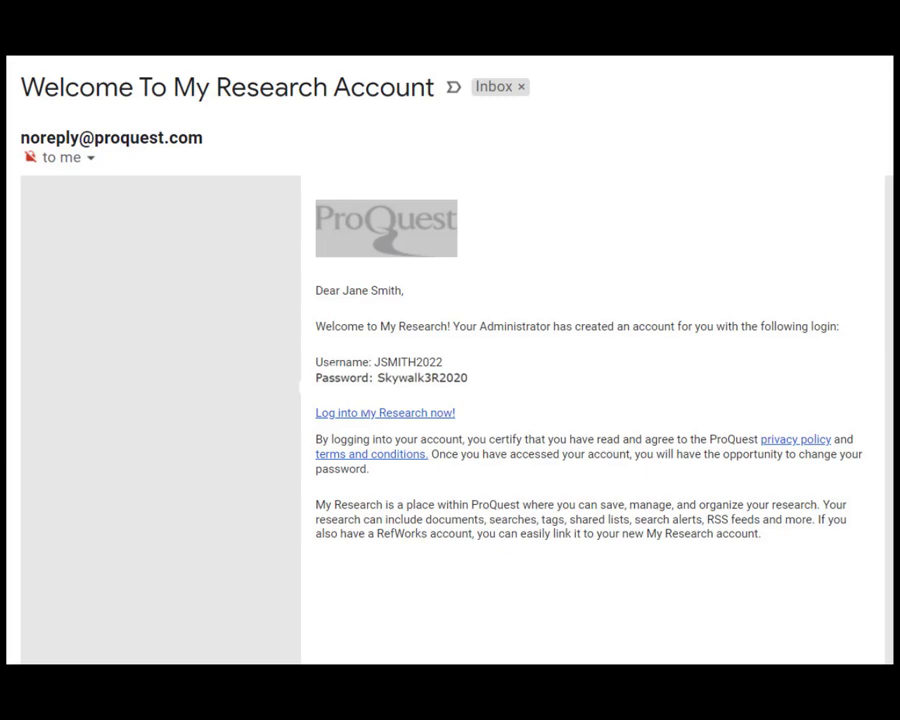
- Follow the welcome email's 'Log into My Research now!' link
left_click(384, 412)
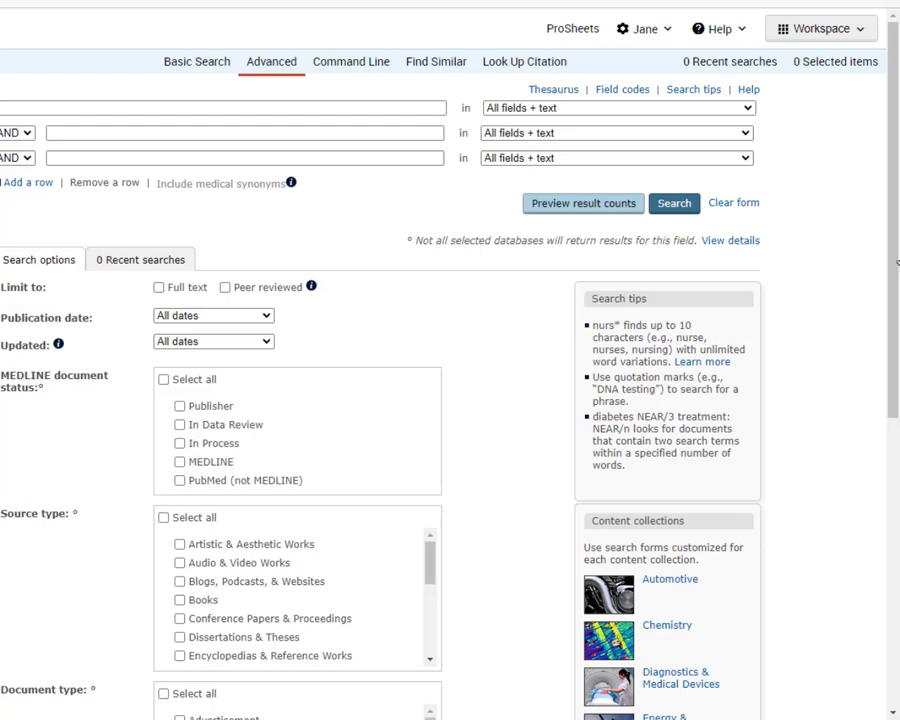
left_click(645, 28)
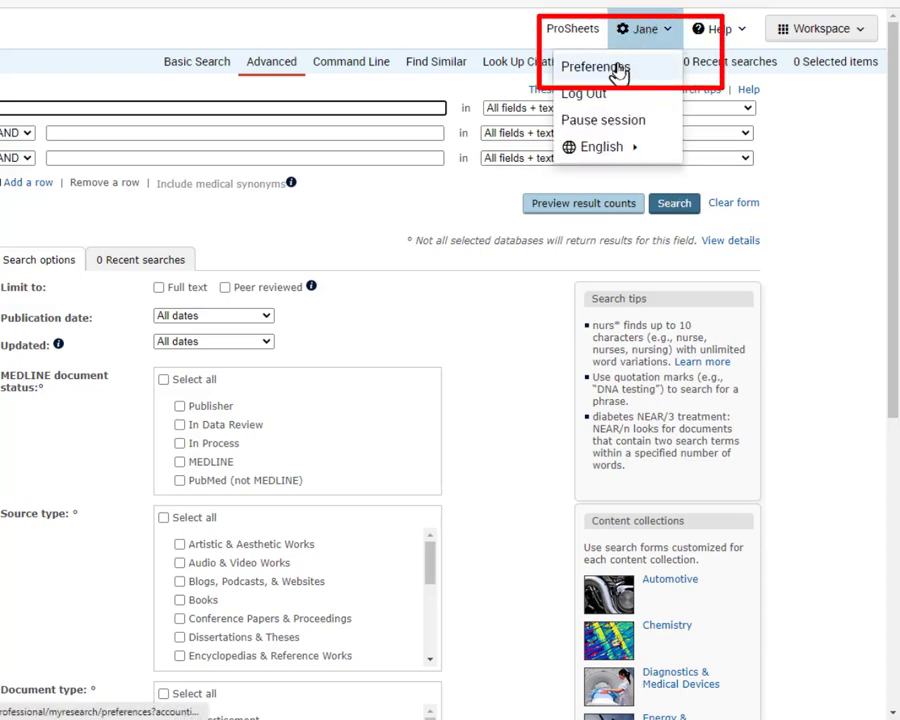
left_click(594, 67)
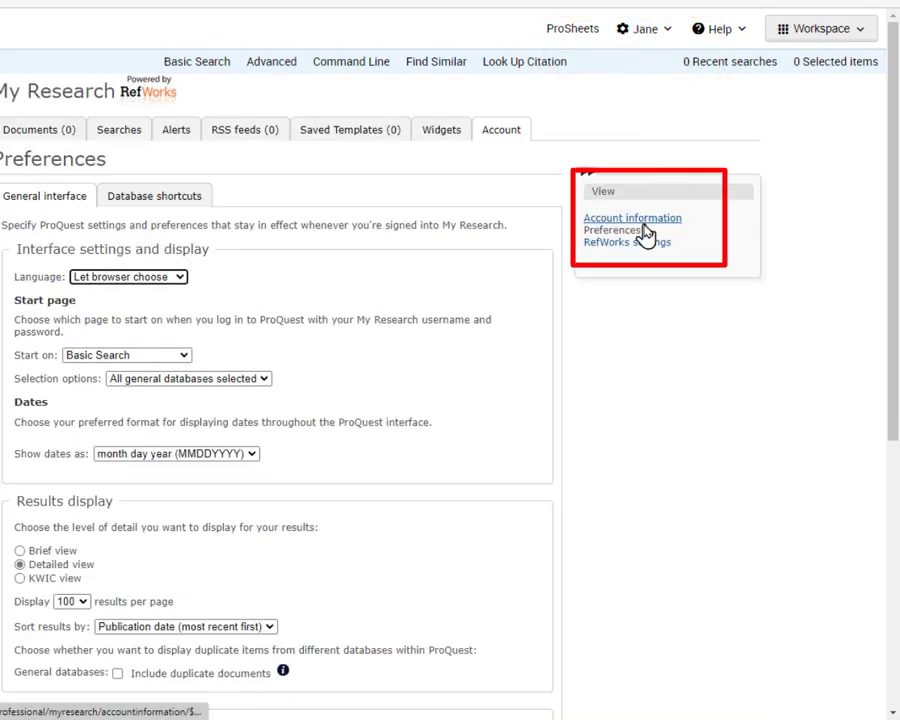
left_click(632, 218)
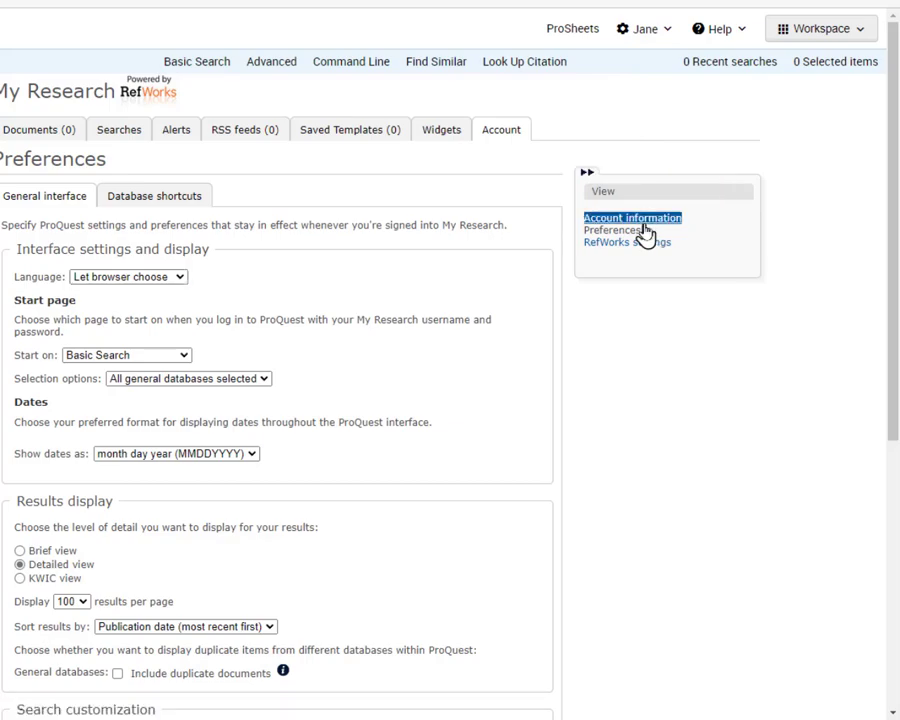
left_click(632, 218)
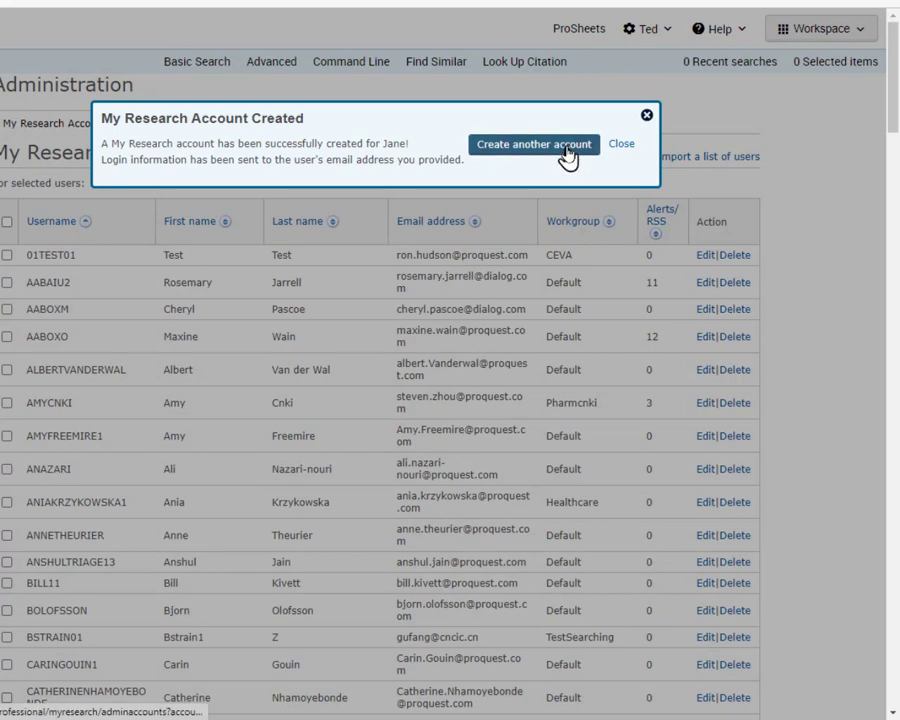
- Close the 'My Research Account Created' popup
left_click(534, 144)
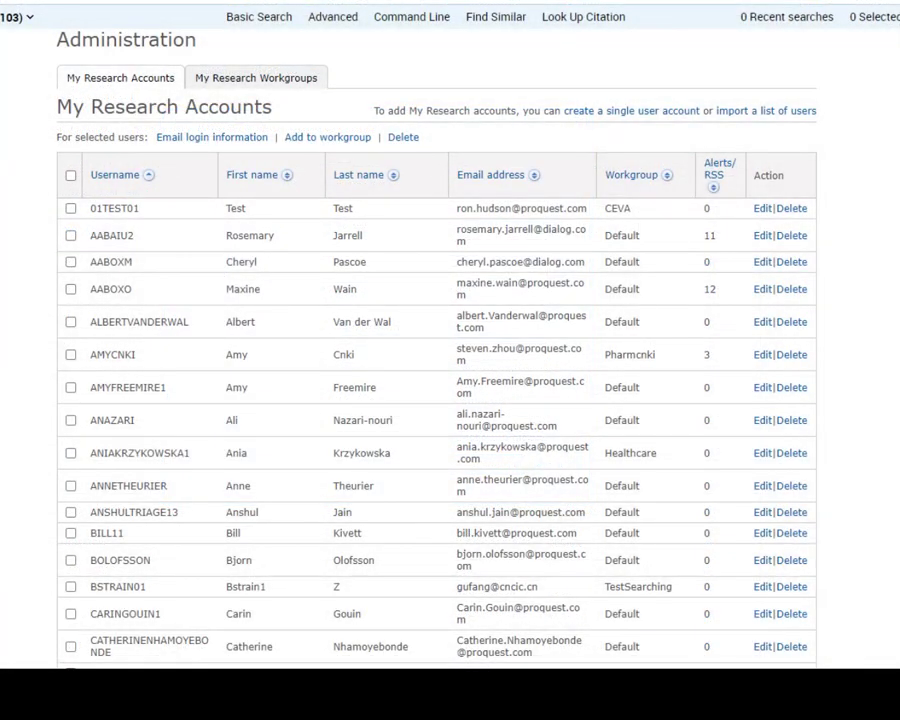
- Tick the accounts to remove in the list and choose Delete for the 2 selected users
scroll("down", 3)
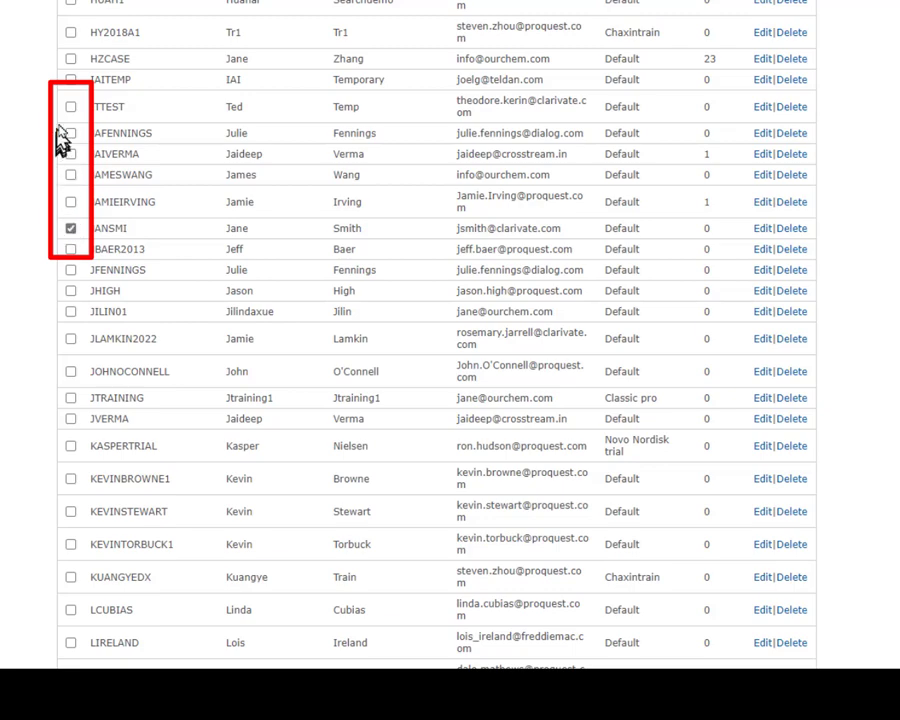
left_click(70, 107)
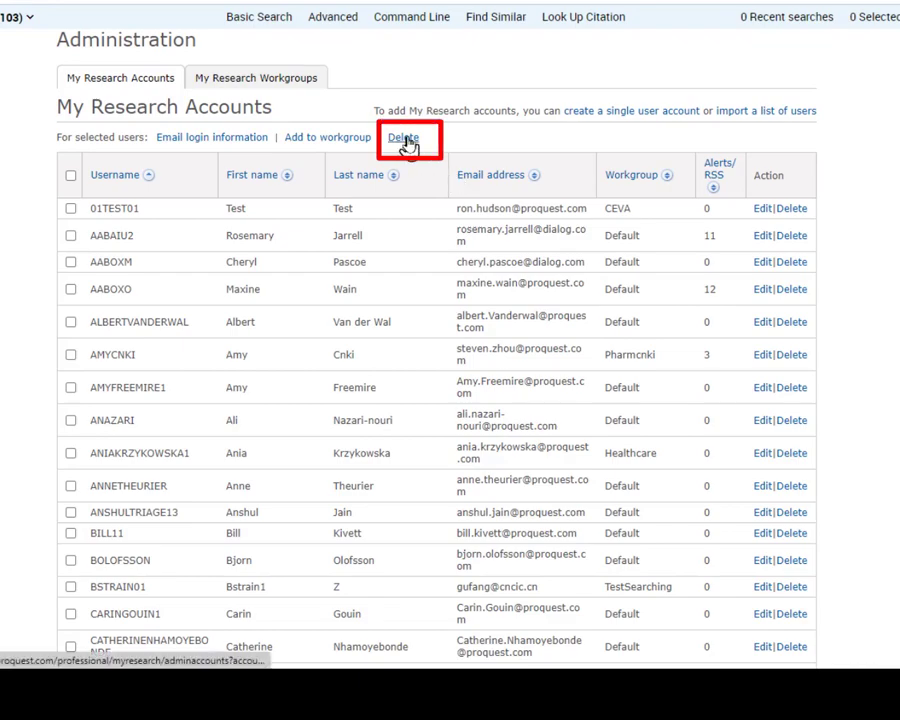
left_click(402, 137)
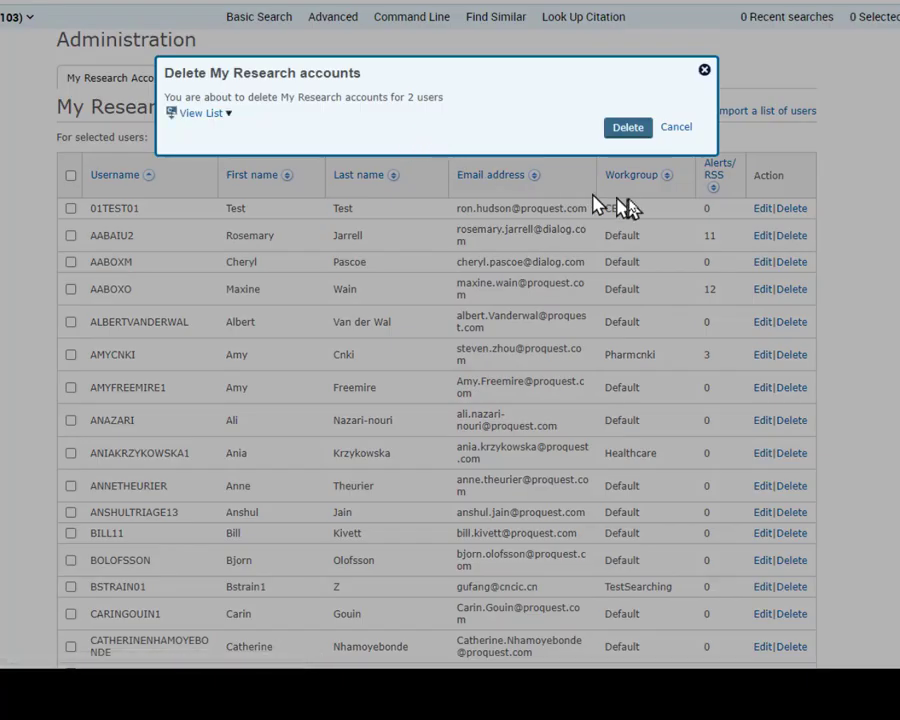